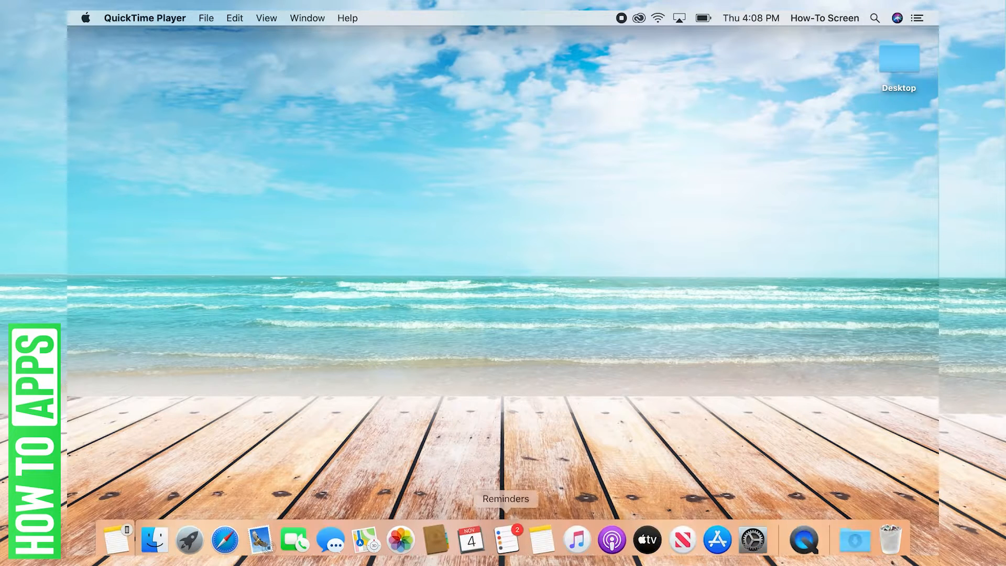
mouse_move(224, 539)
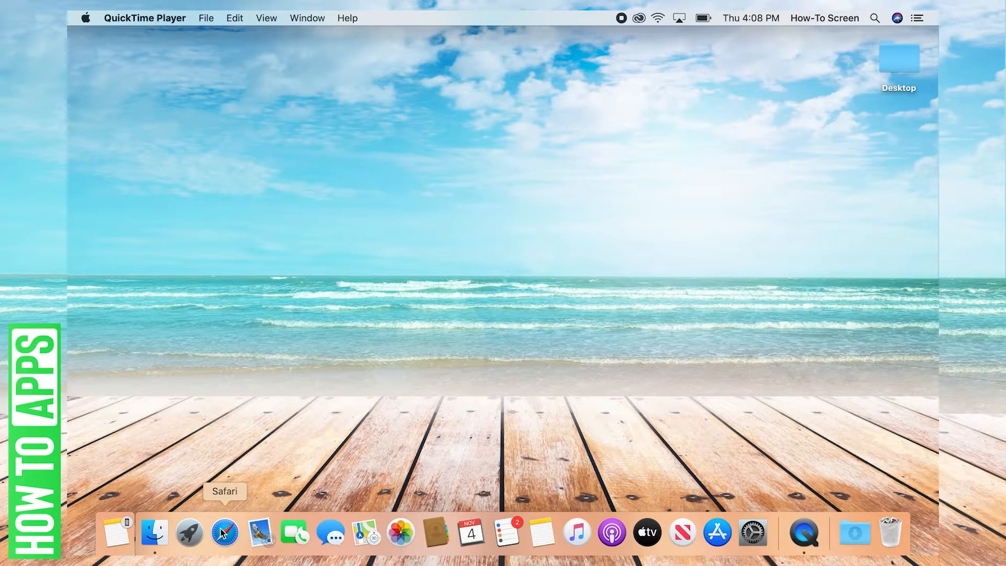
- Launch Safari from the Dock
click(224, 532)
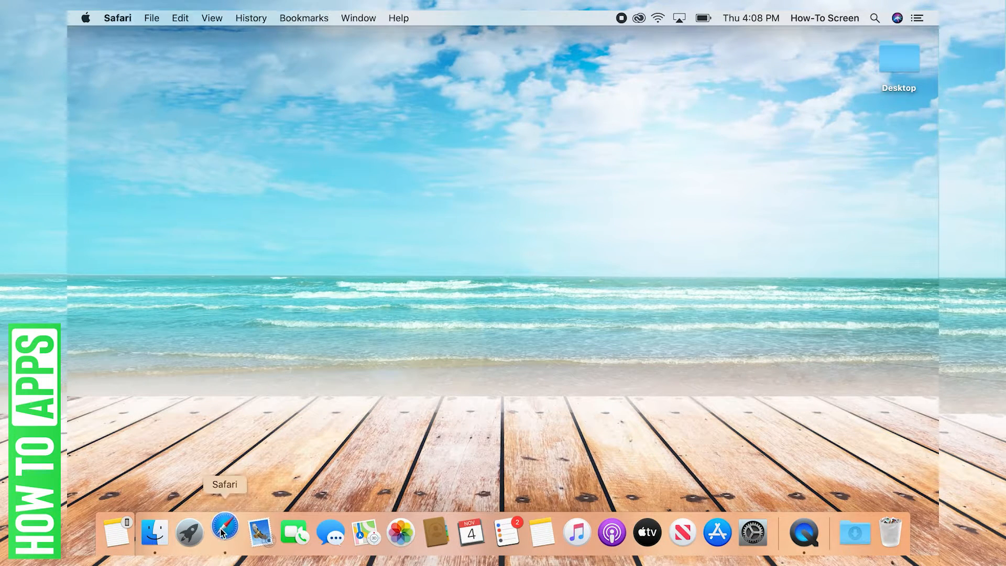
- Go to icloud.com and reach the signed-in iCloud home page with its app launcher
click(224, 532)
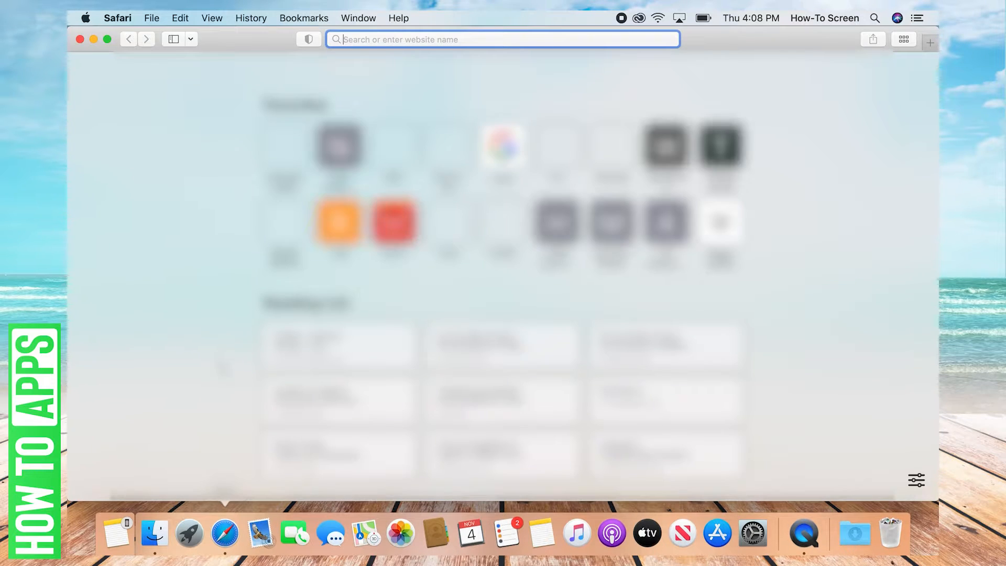
scroll(down, 3)
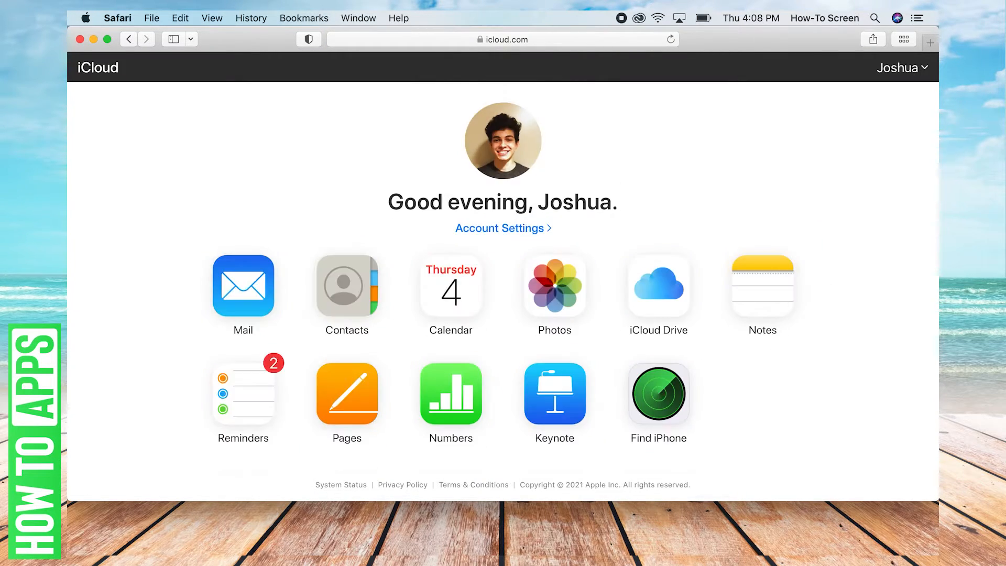
mouse_move(402, 115)
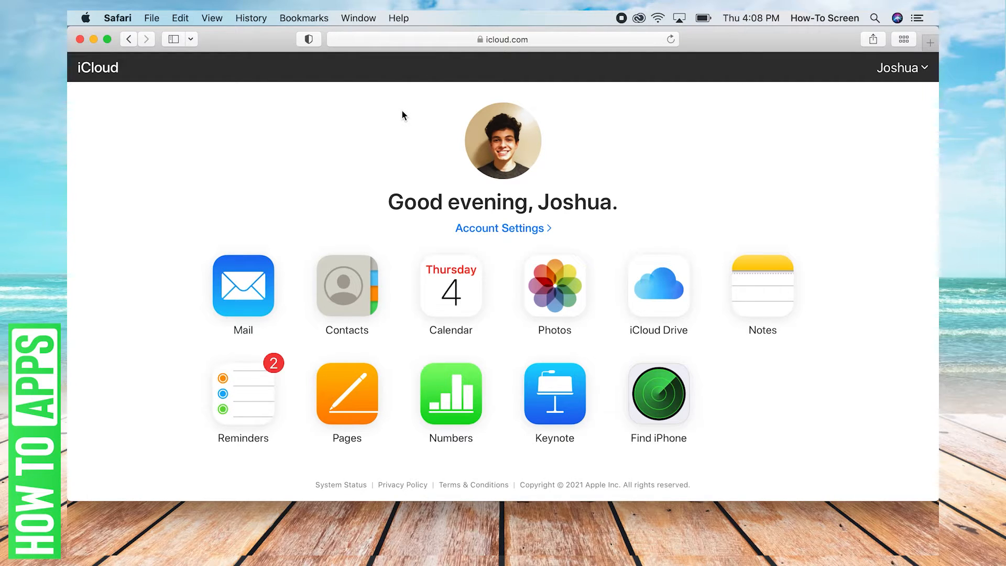
mouse_move(375, 156)
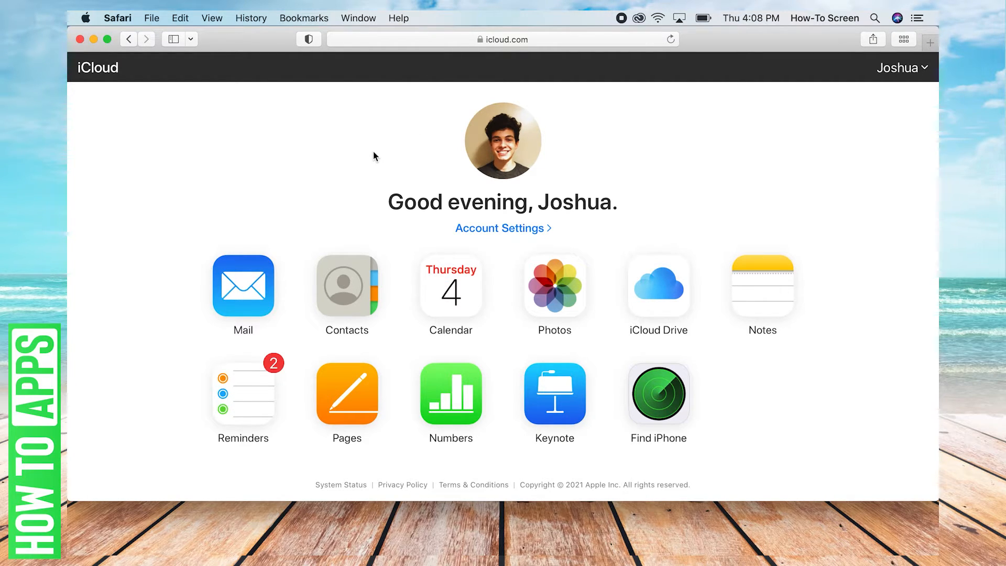
mouse_move(398, 144)
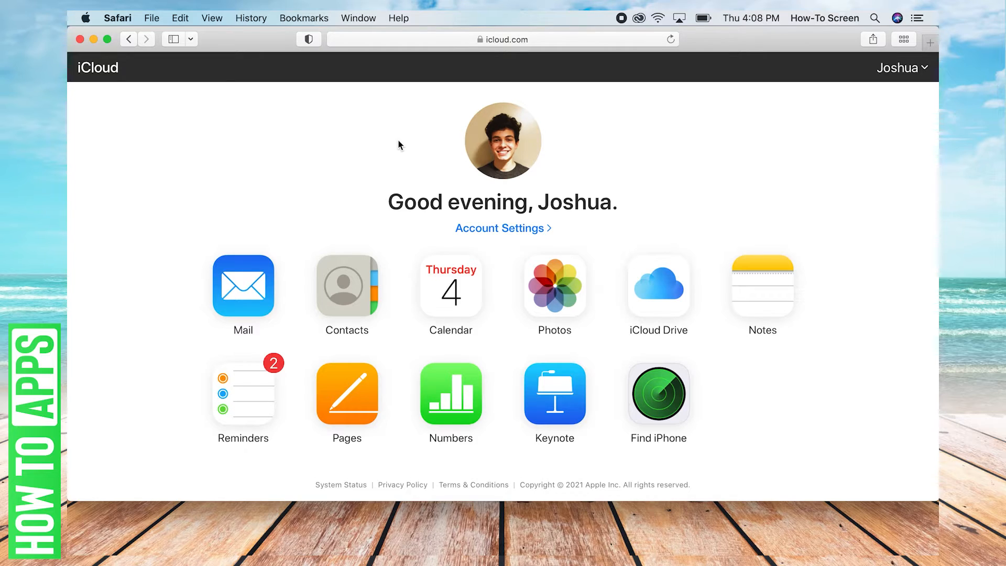
mouse_move(639, 352)
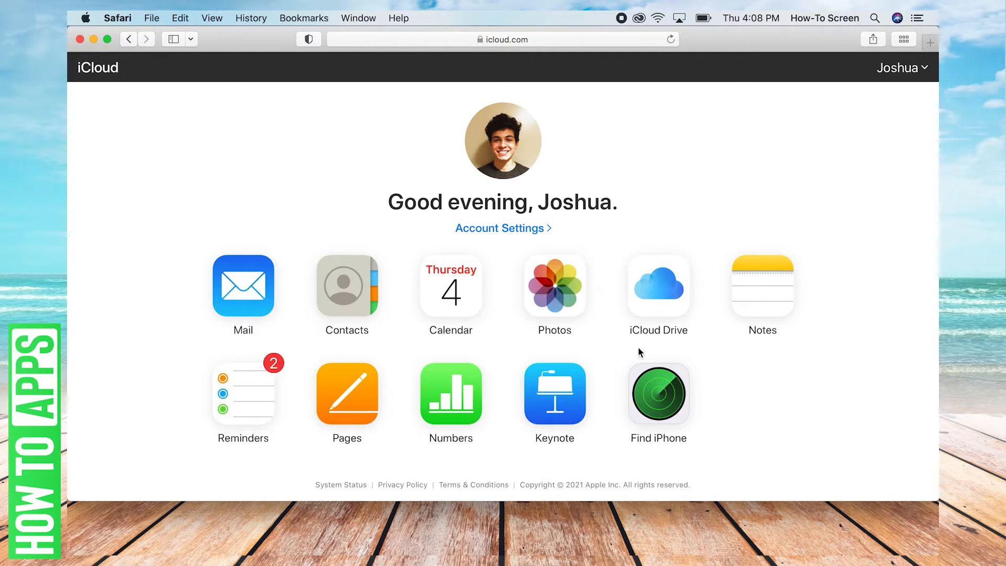
mouse_move(550, 276)
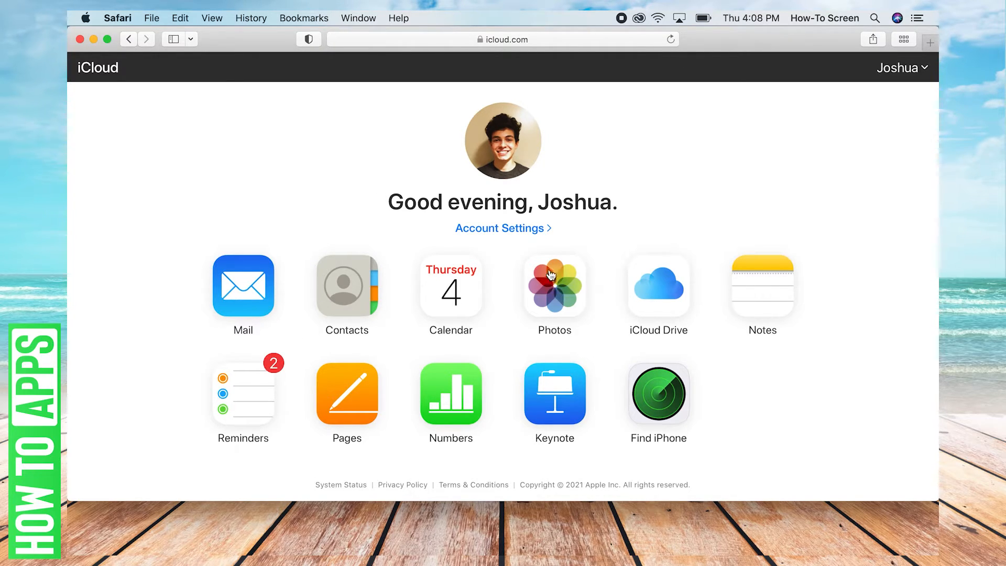
mouse_move(556, 297)
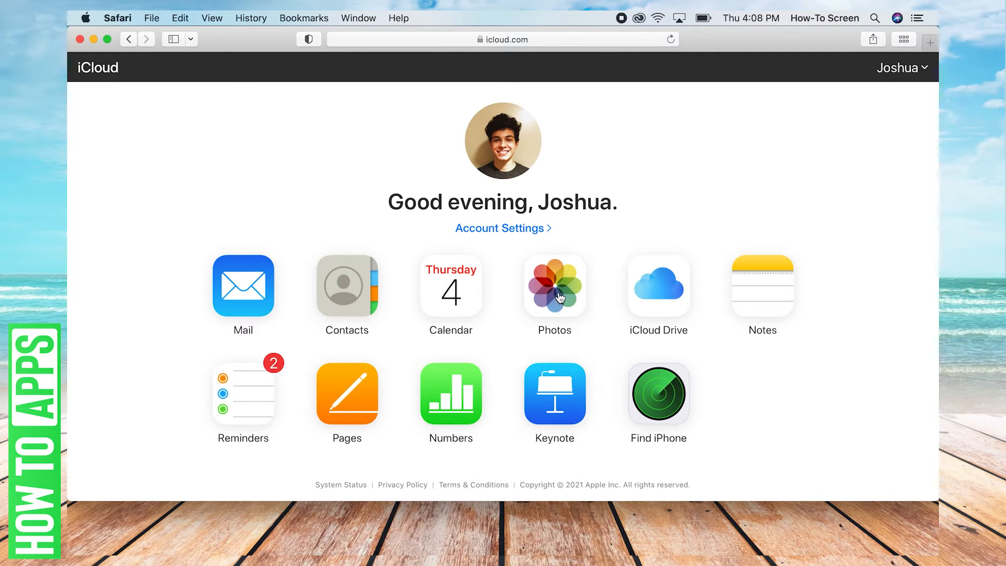
mouse_move(555, 289)
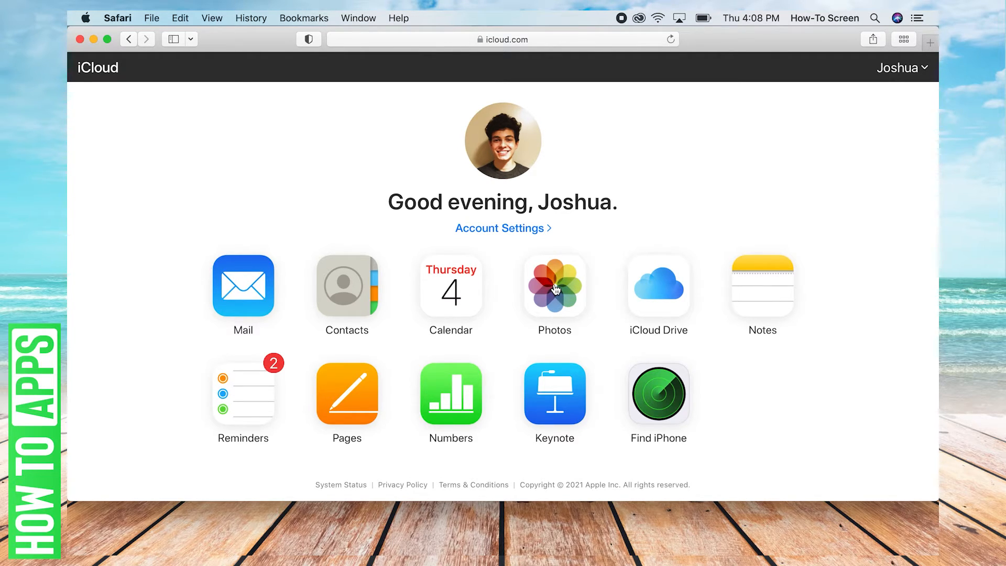
mouse_move(631, 185)
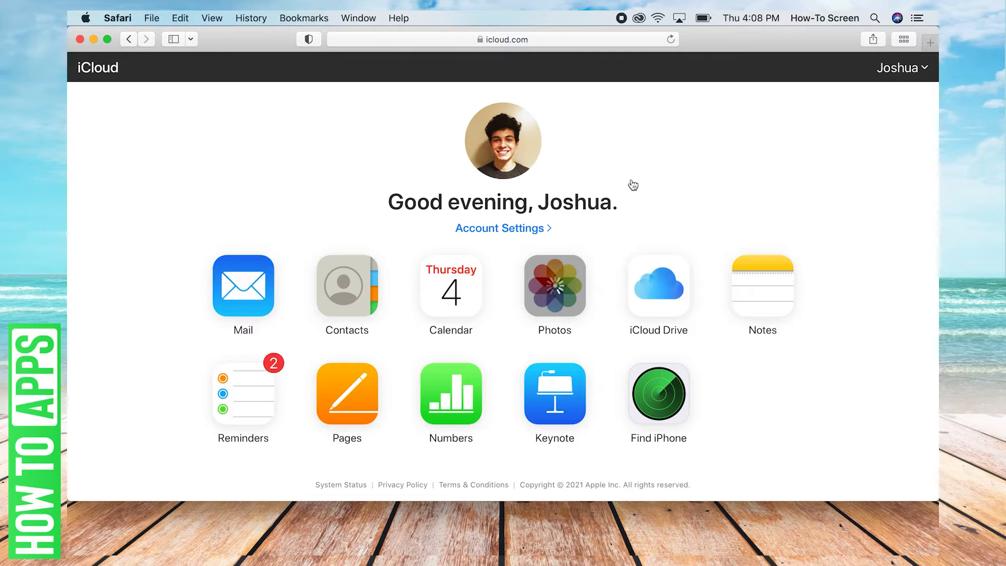
mouse_move(636, 181)
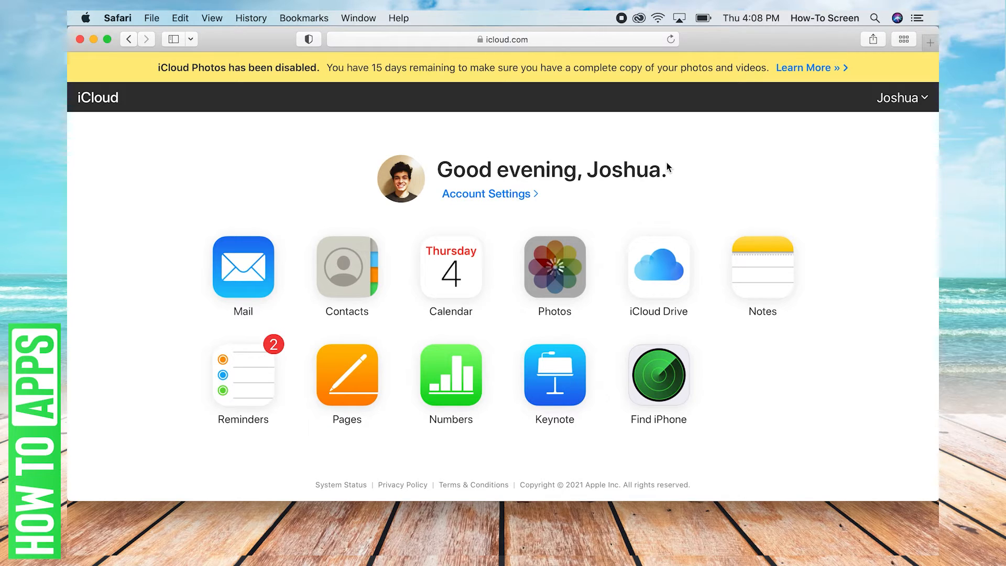
- Open the Photos app from the iCloud home page, showing October 2021 moments
click(553, 267)
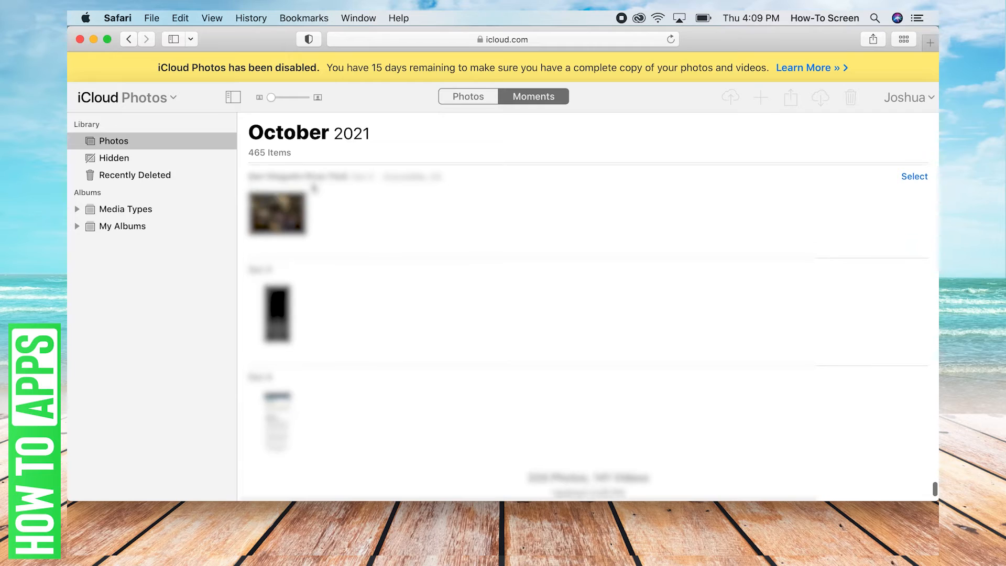
- Scroll the Moments view back from October to September 2021
scroll(down, 3)
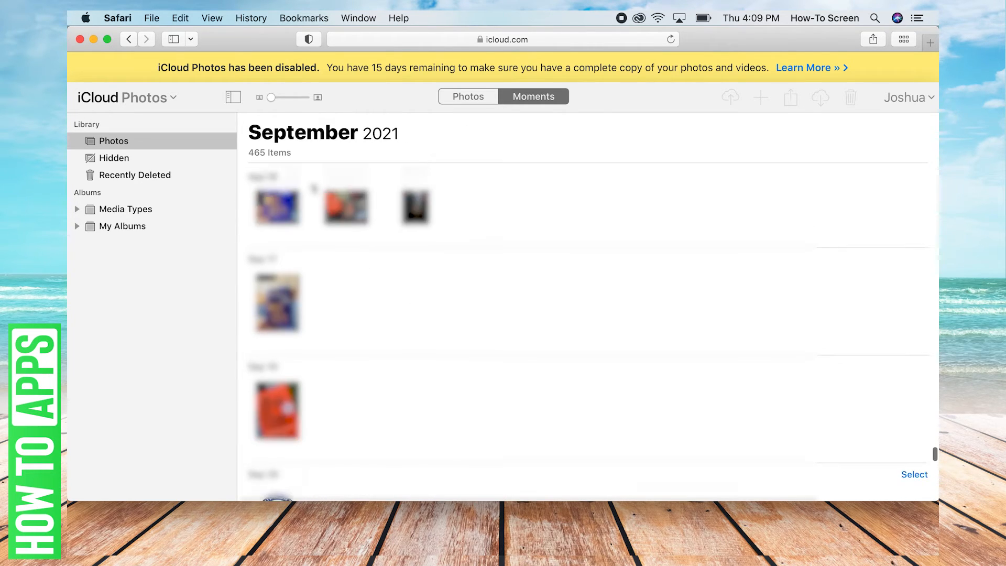